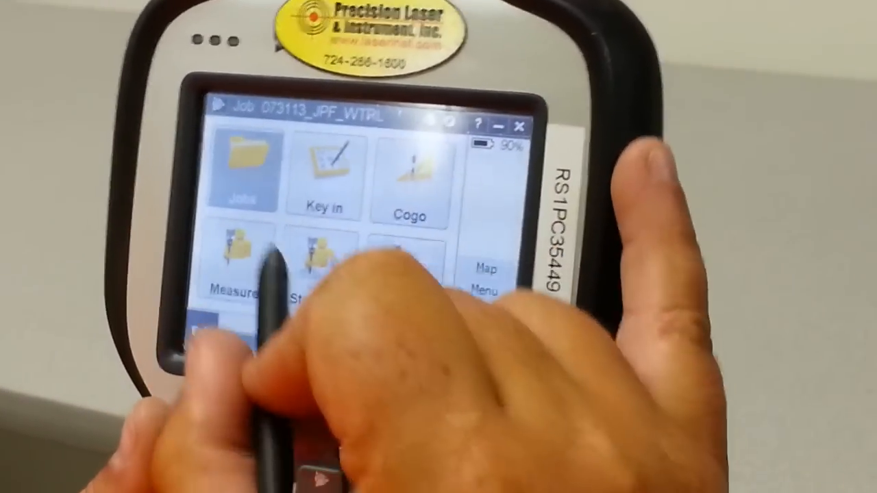
Bring up the Jobs menu options for the current job.
click(241, 171)
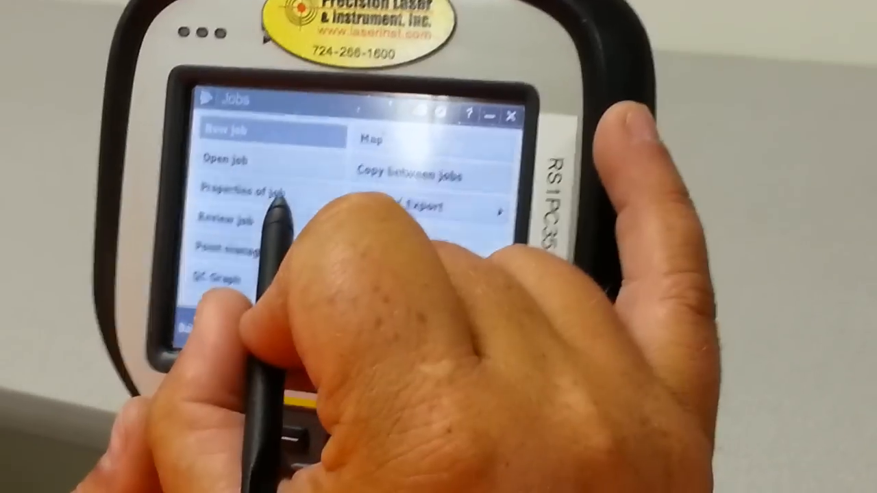
click(247, 186)
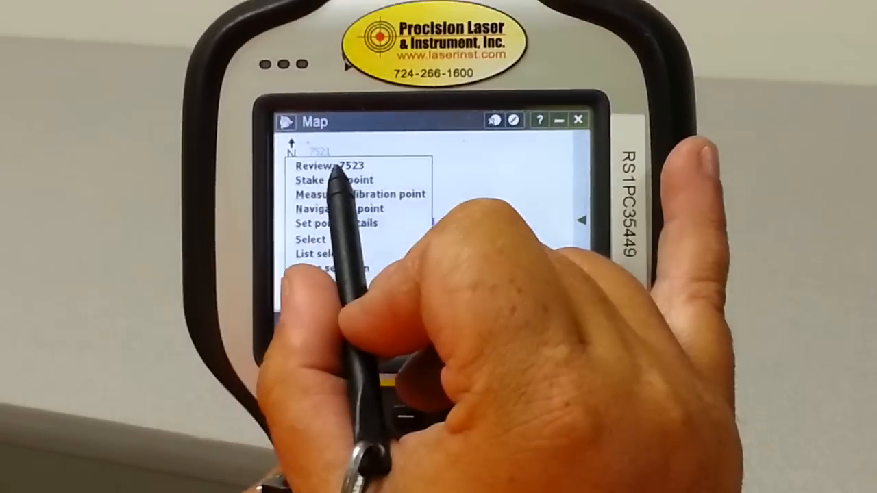
Review the details of point 7523 from the map pop-up menu.
click(328, 164)
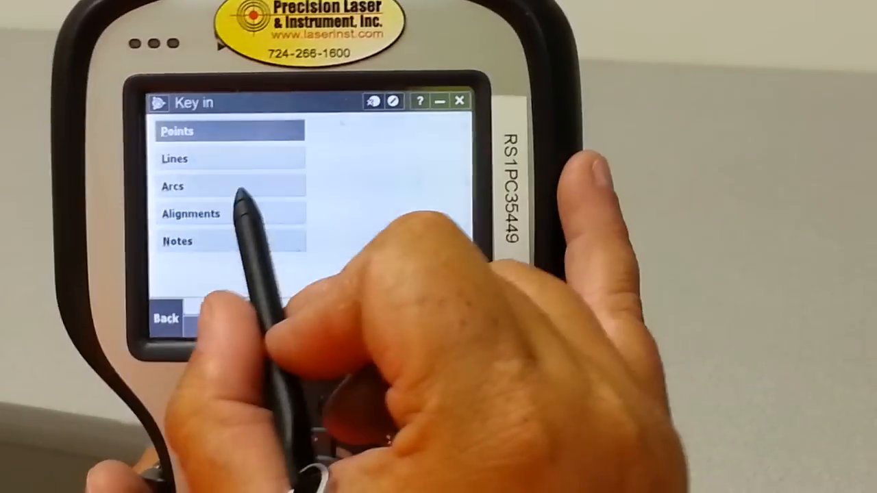
Start keying in a new alignment from the Key in menu.
click(190, 214)
text(7523, 75)
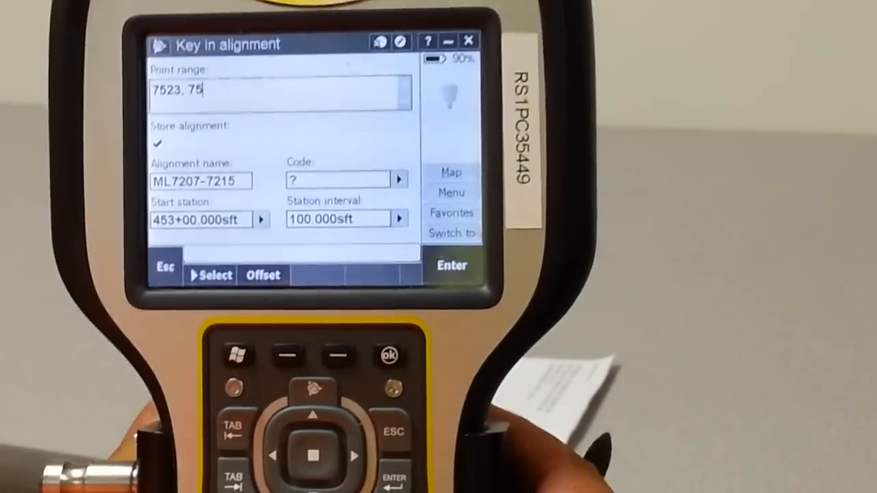
Enter point range value 26 and browse the DAWOOD.fxl feature code list for a code.
text(26)
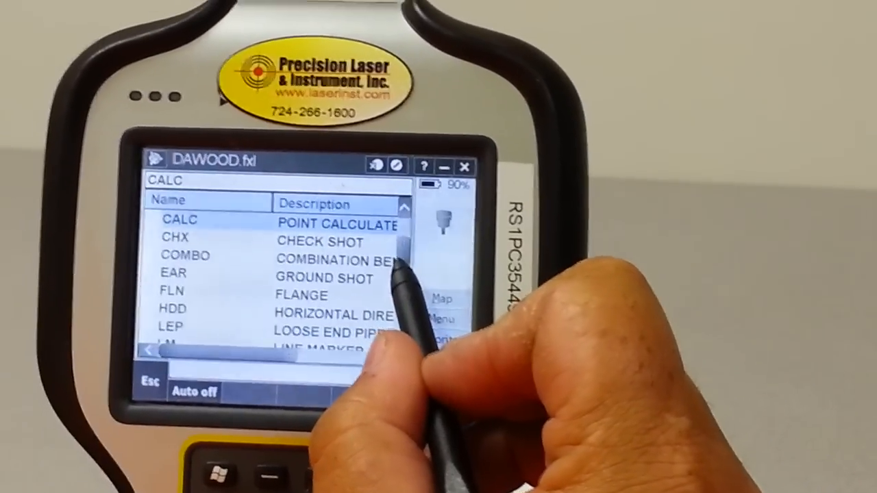
scroll(down, 3)
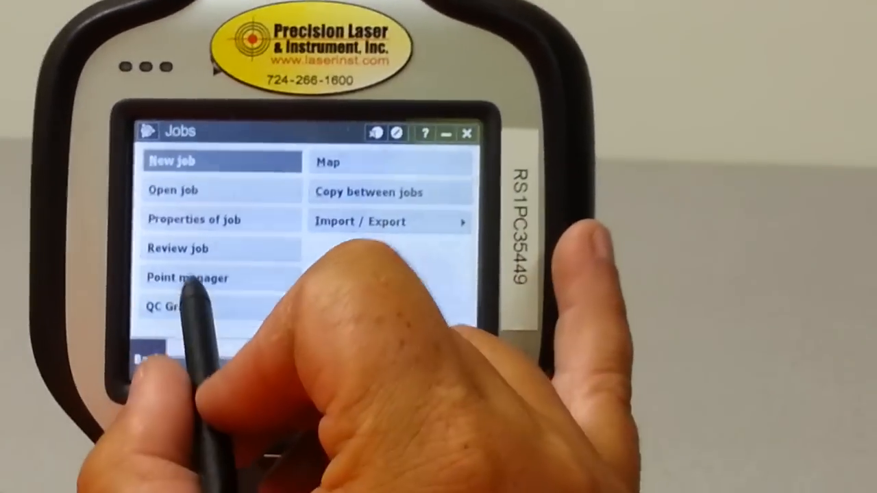
Show the job's stored points in Point manager.
click(186, 277)
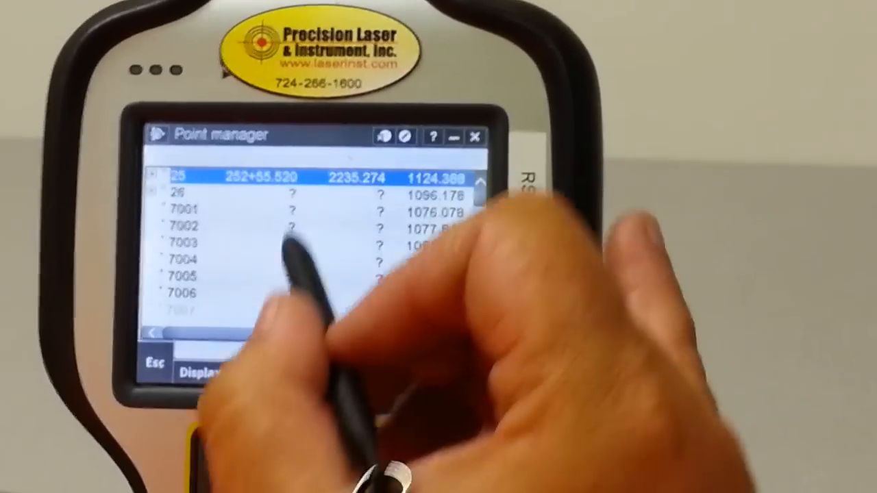